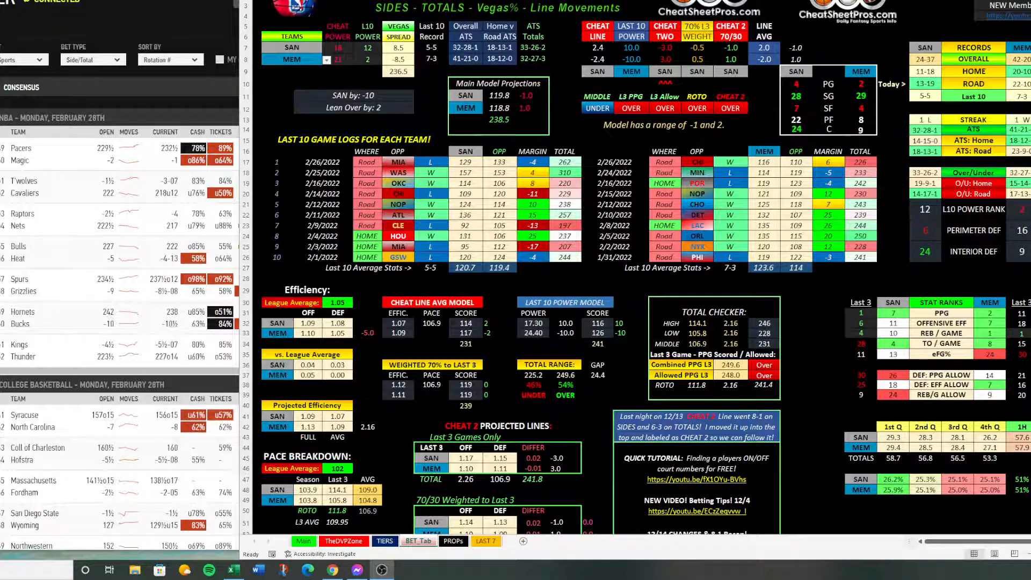
Set the BET tab team selection cells to IND and ORL to load that matchup
left_click(291, 59)
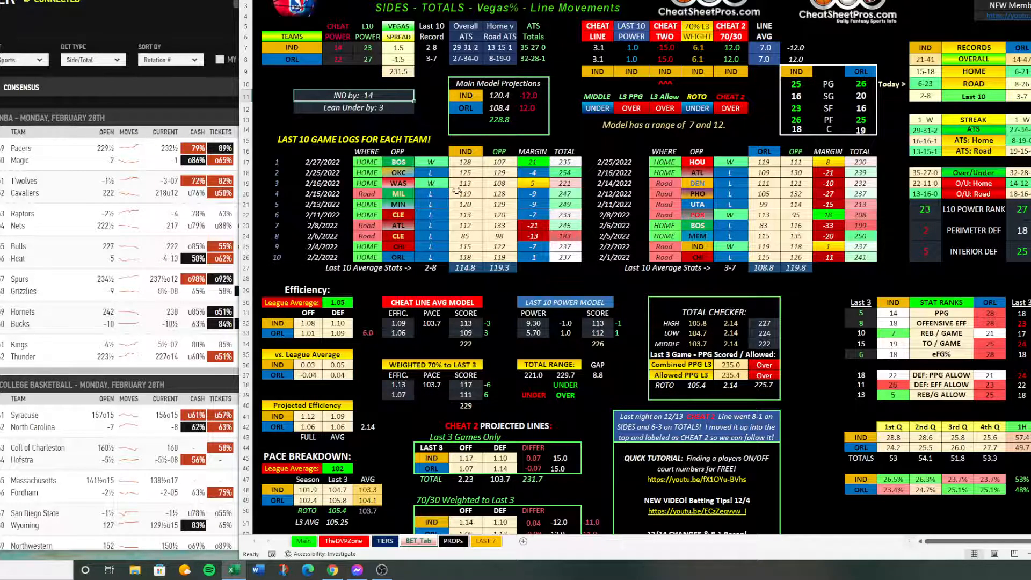
left_click(465, 161)
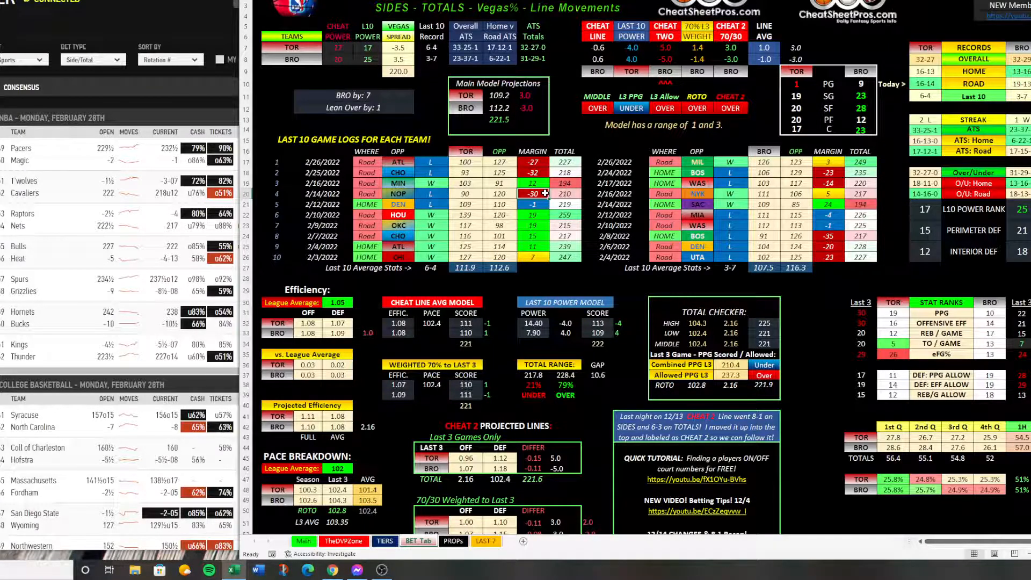
mouse_move(513, 162)
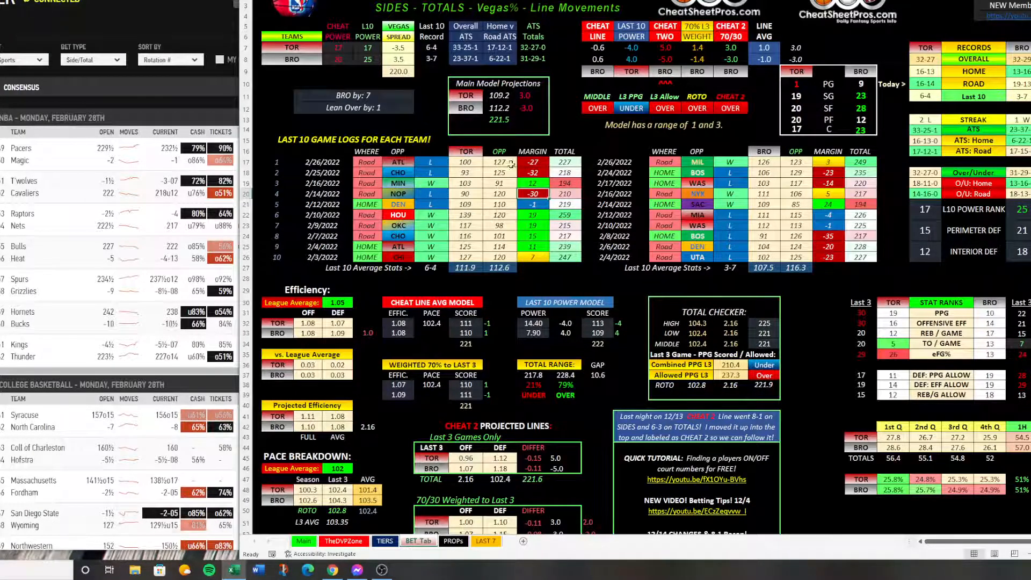
left_click(291, 59)
type("MEM")
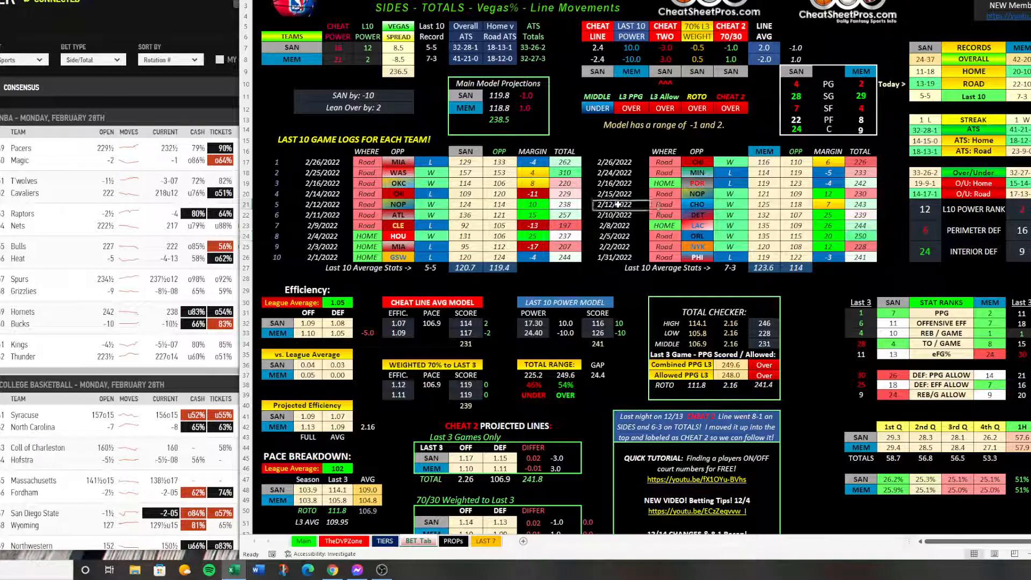
left_click(613, 205)
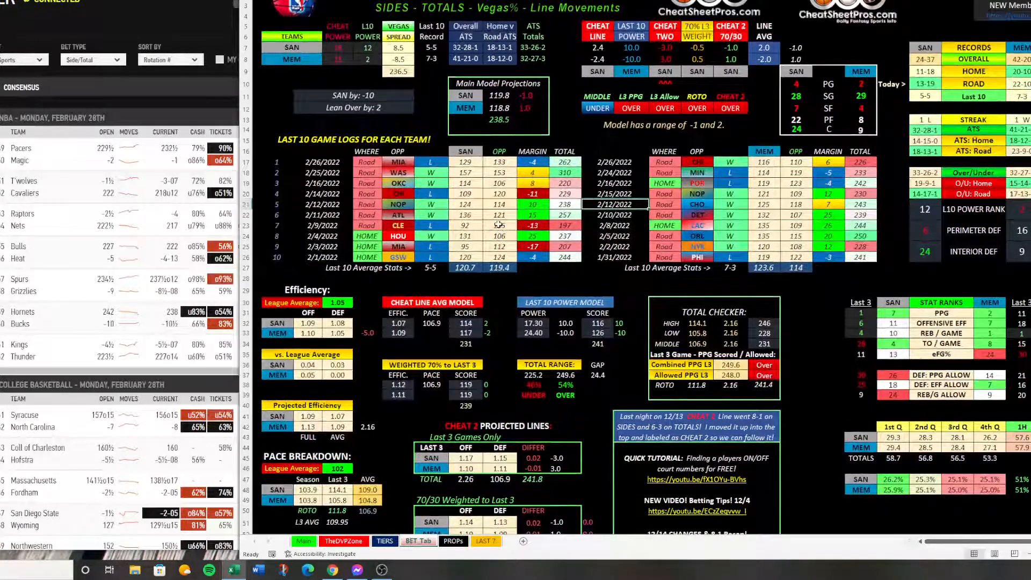
scroll("down", 3)
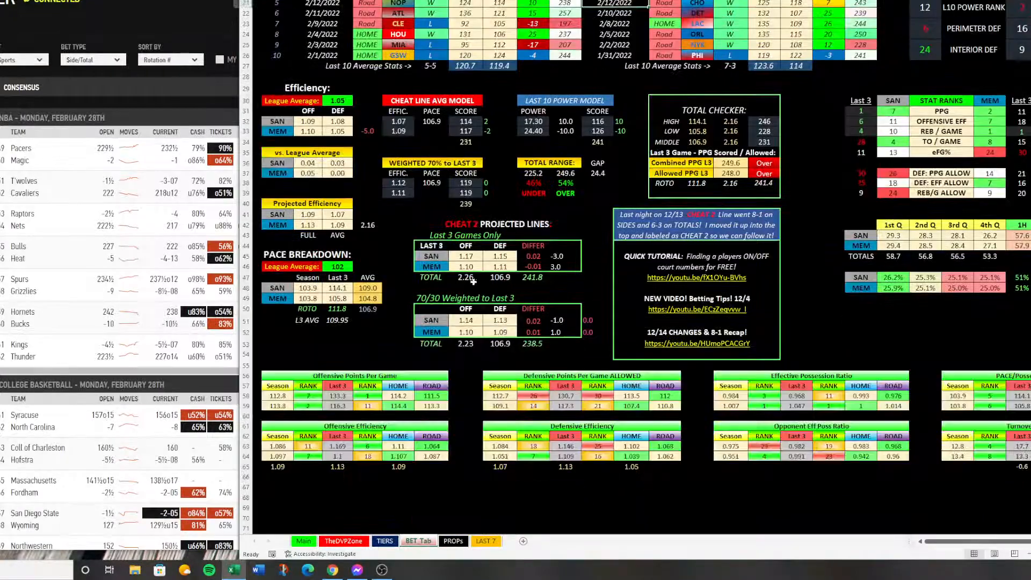